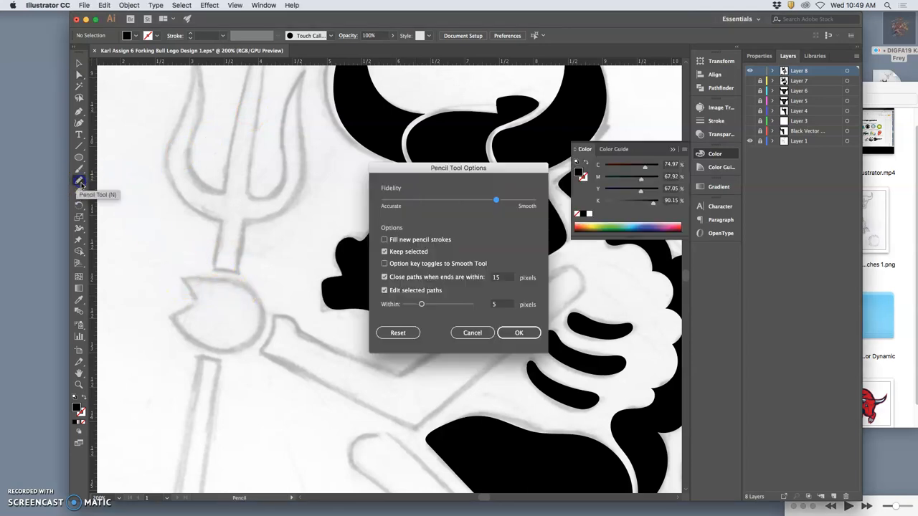
mouse_move(531, 198)
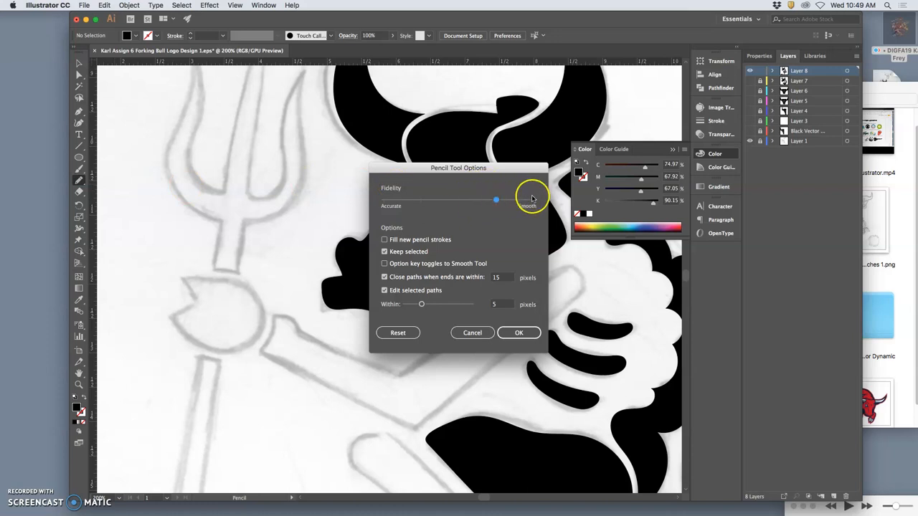
- Drag the Pencil Fidelity slider toward Smooth and confirm the tool options
drag(529, 199, 497, 200)
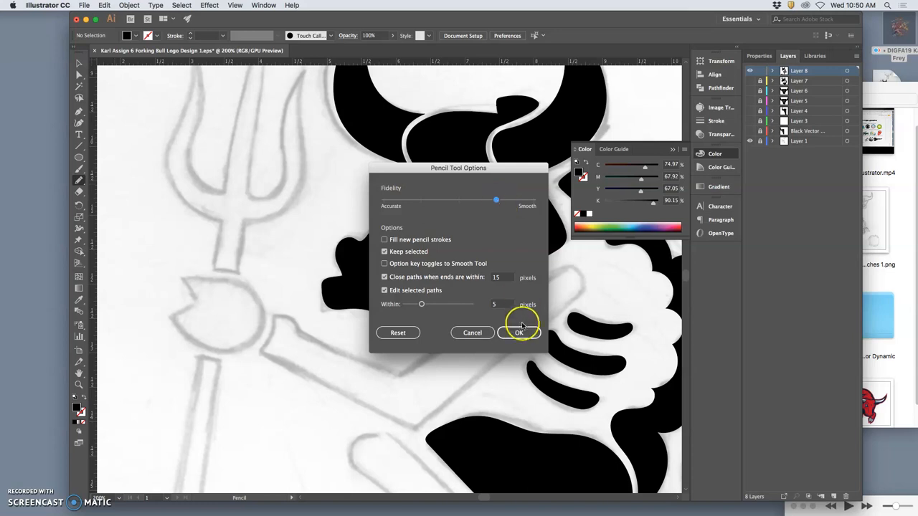
click(520, 333)
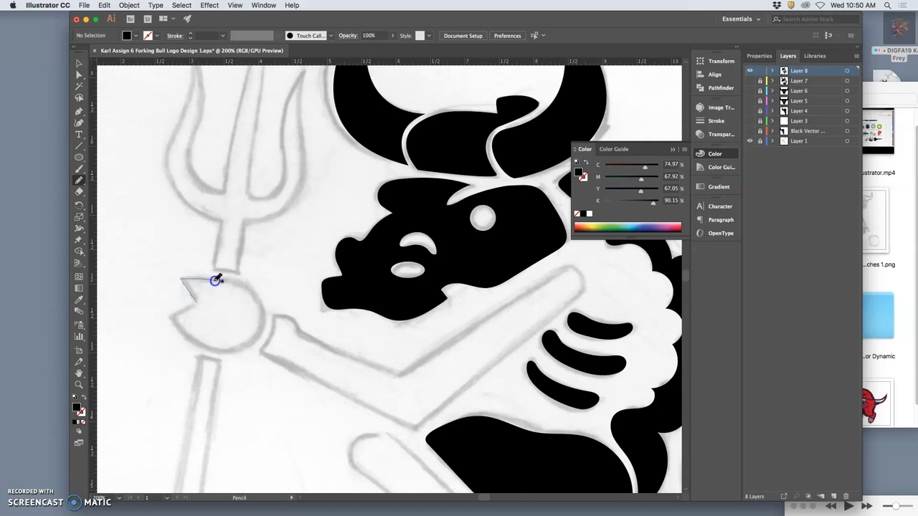
- Trace a closed pencil path around the knob at the base of the trident handle
drag(215, 279, 261, 301)
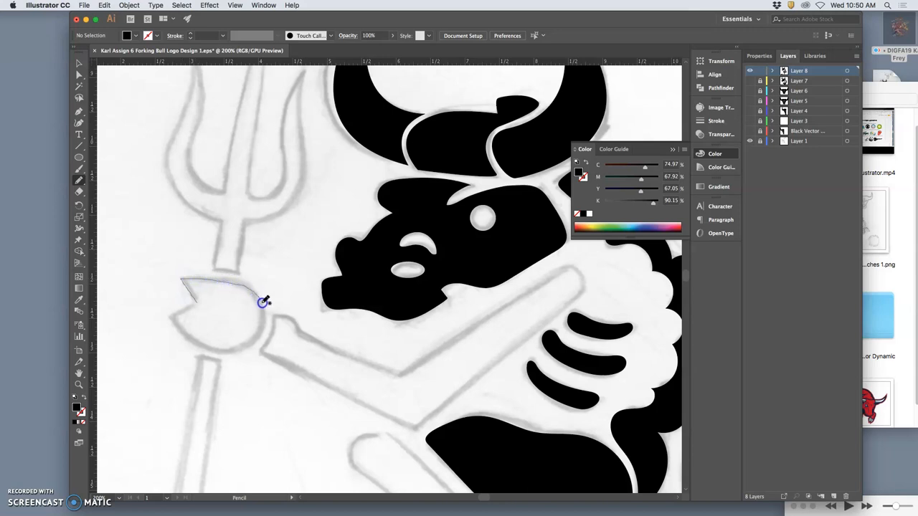
drag(264, 301, 224, 352)
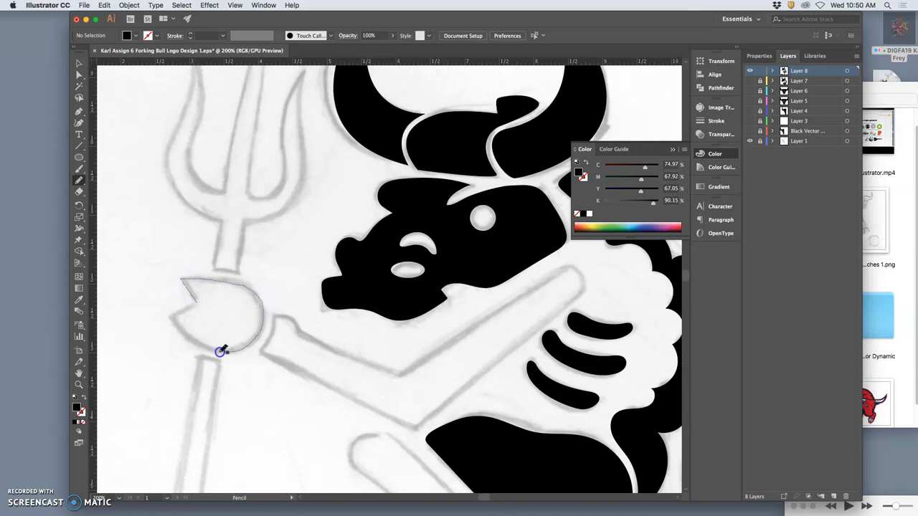
drag(222, 352, 186, 308)
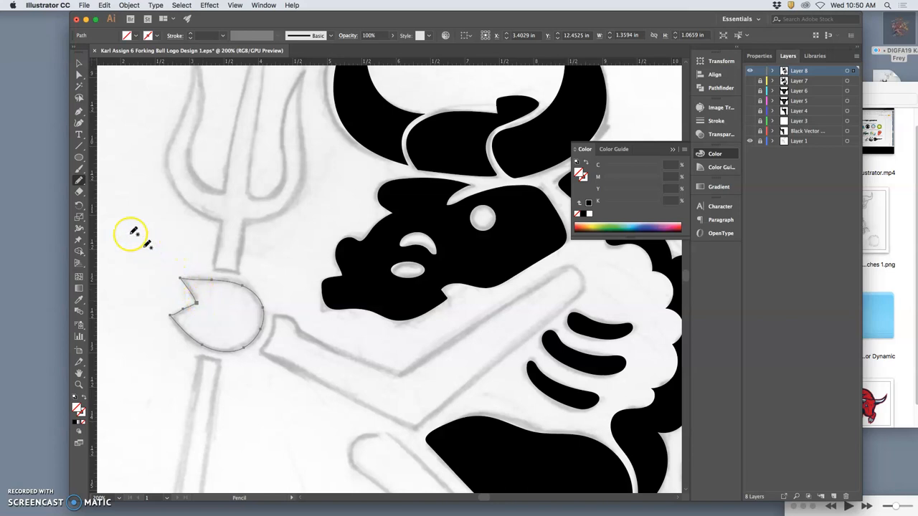
- With Direct Selection, move the knob's corner point and reshape the notch curve to match the sketch
click(78, 76)
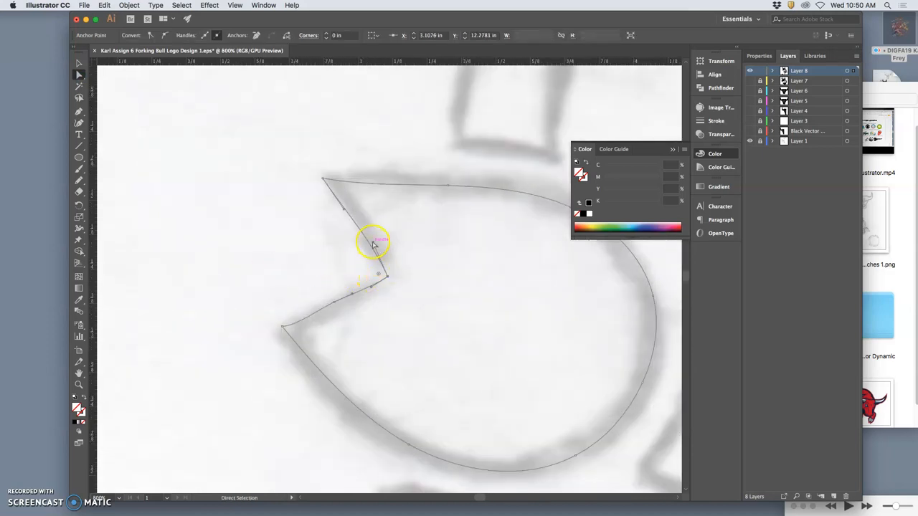
drag(376, 241, 387, 279)
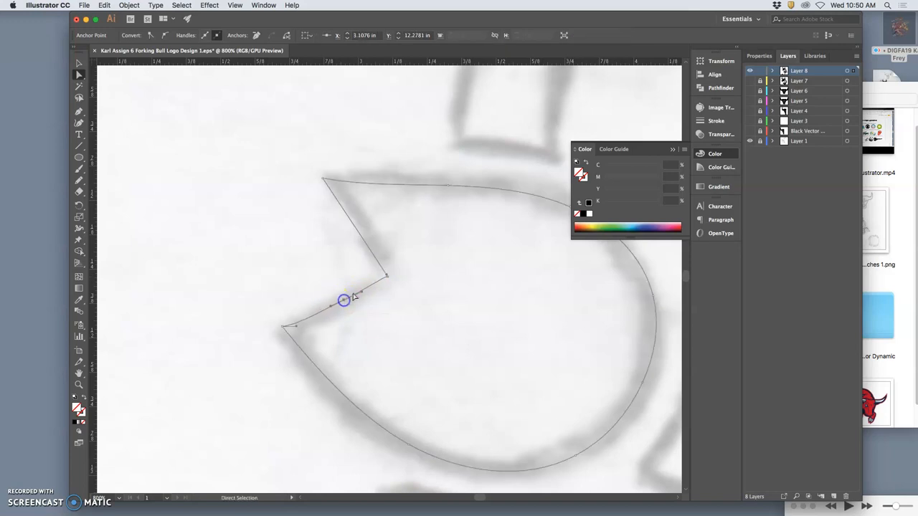
drag(345, 301, 333, 307)
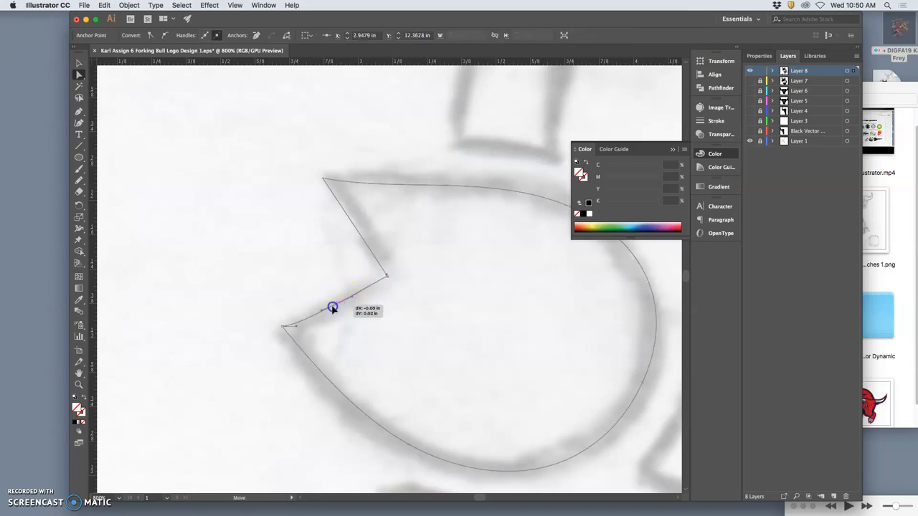
drag(333, 308, 284, 327)
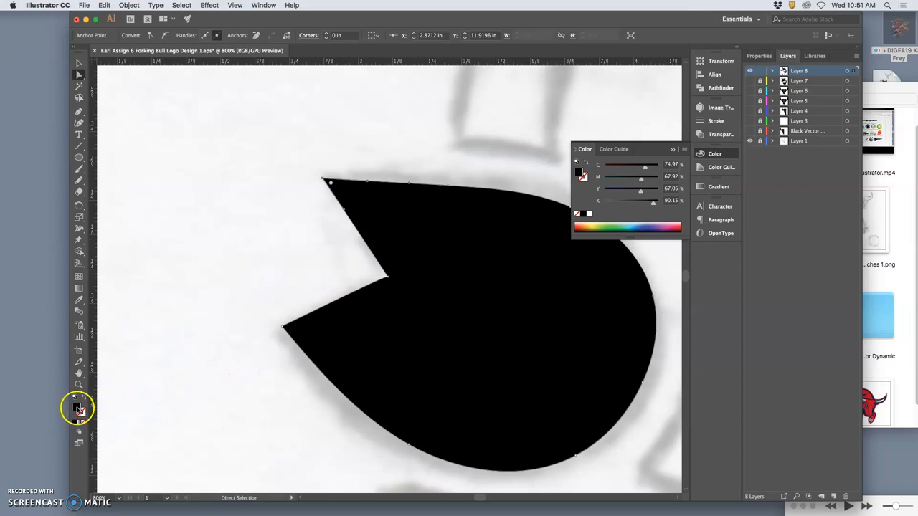
mouse_move(250, 278)
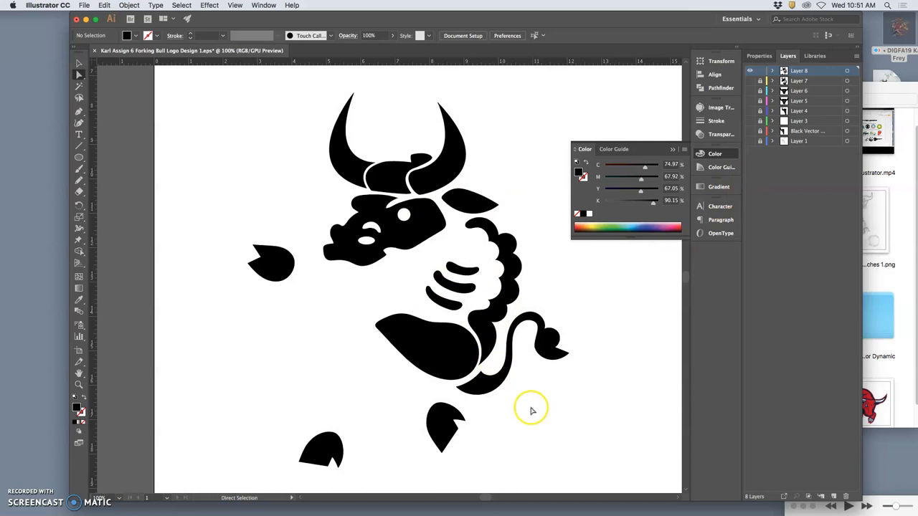
mouse_move(528, 409)
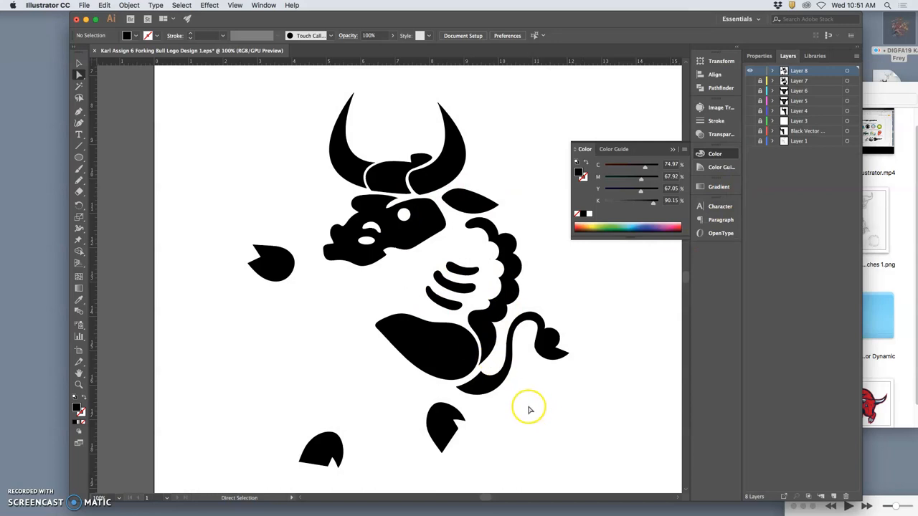
mouse_move(533, 400)
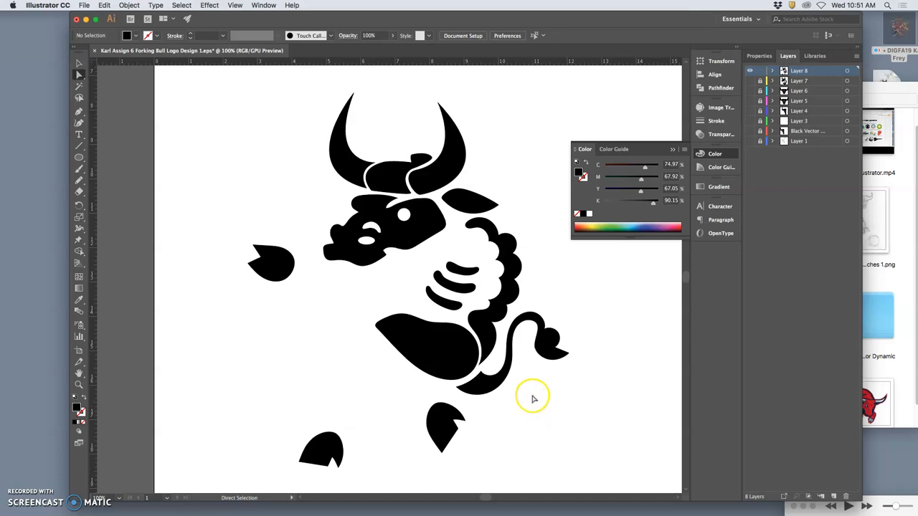
mouse_move(530, 399)
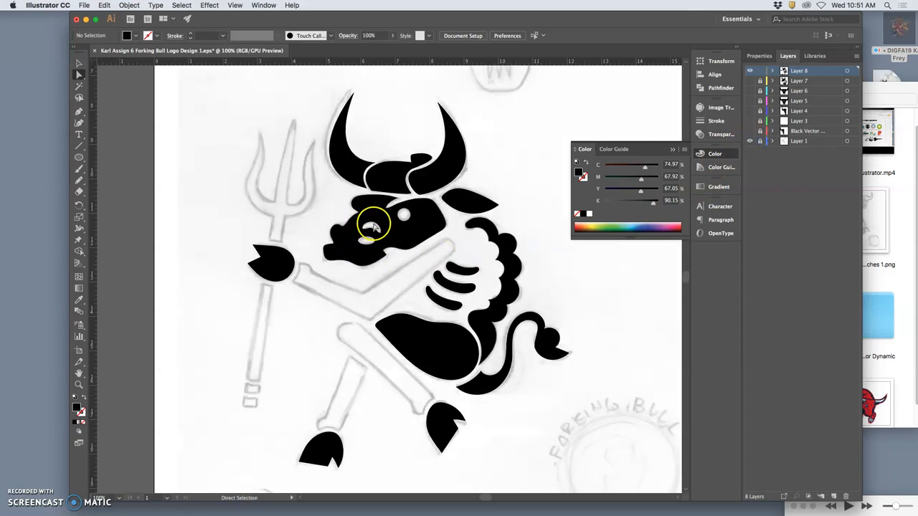
mouse_move(375, 235)
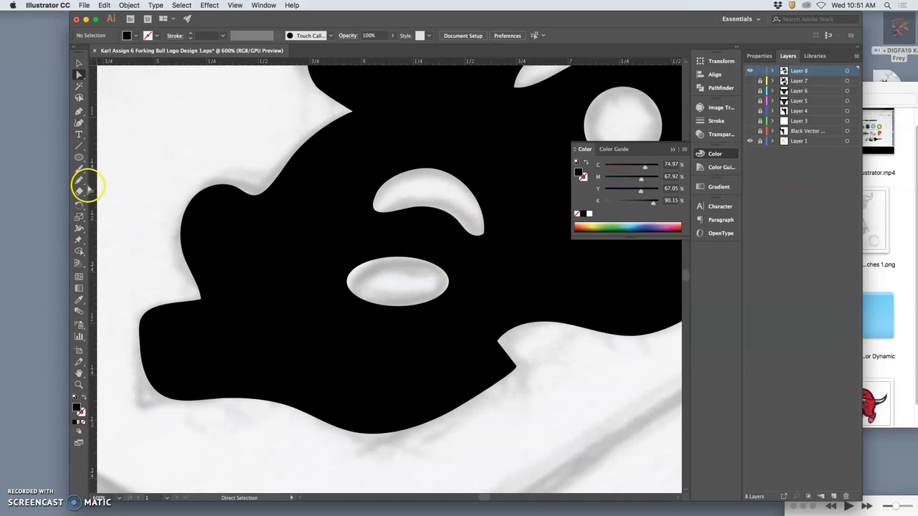
mouse_move(511, 193)
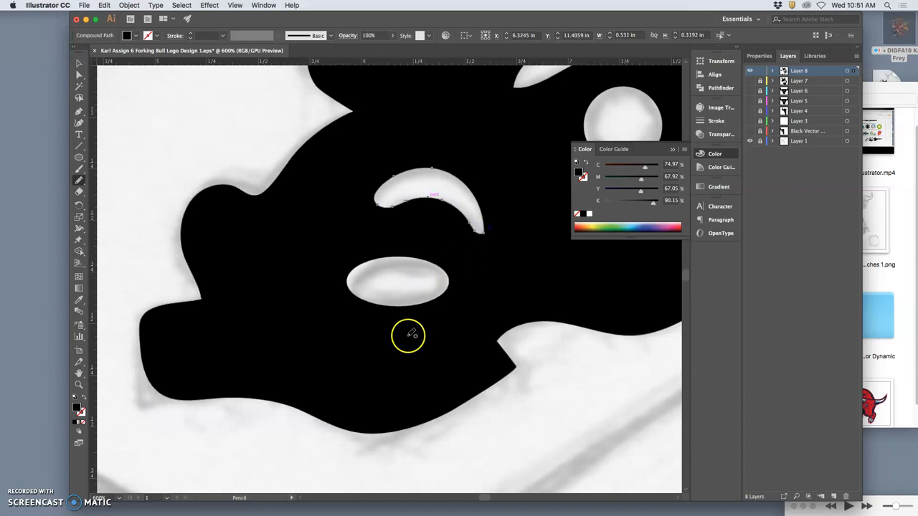
mouse_move(388, 203)
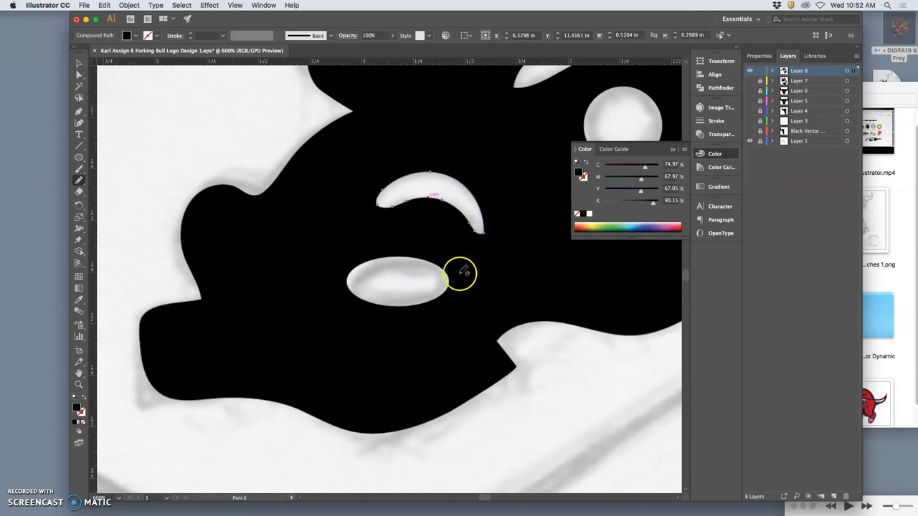
mouse_move(473, 264)
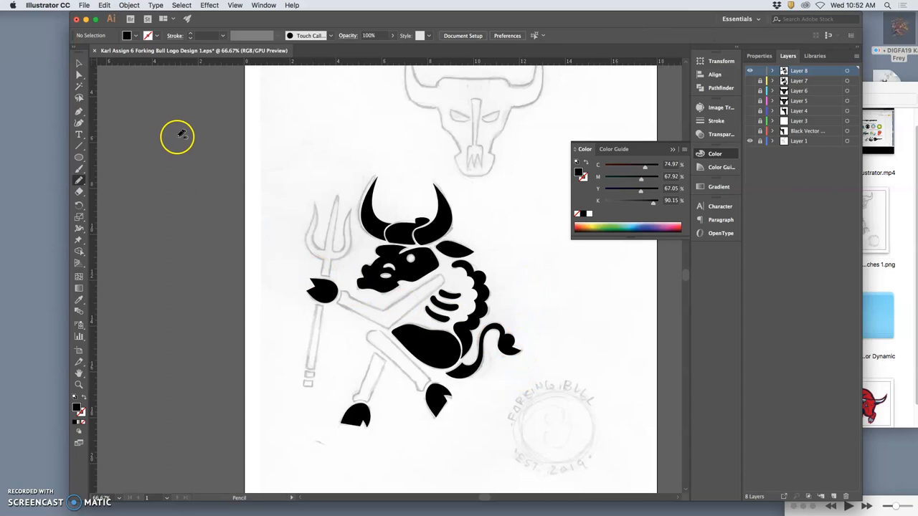
click(105, 6)
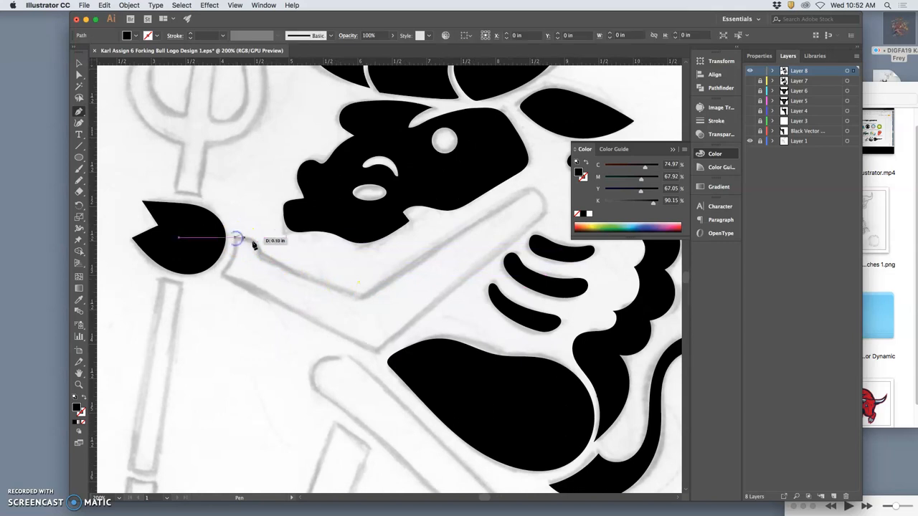
- Place the first Pen anchor points of the trident shaft starting at the knob
click(261, 255)
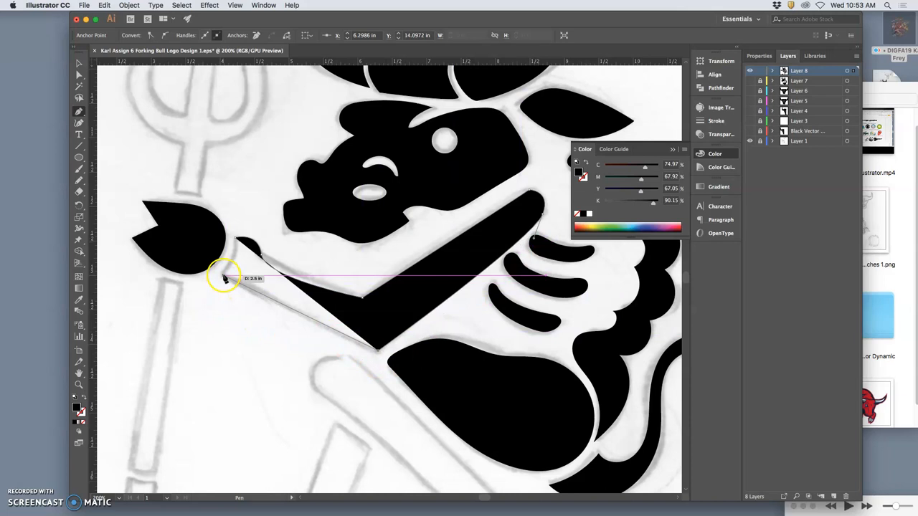
click(221, 276)
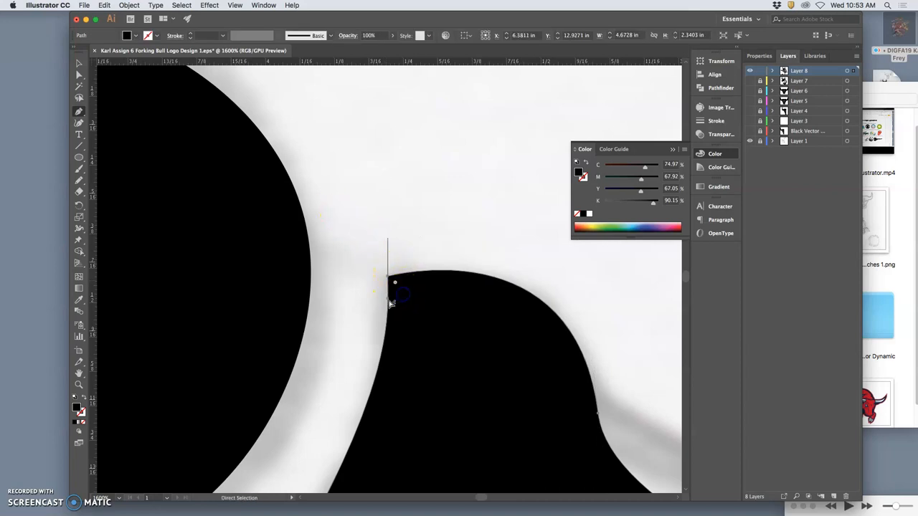
- Drag anchor handles to fine-tune the curved edge where the two black shapes meet
drag(390, 301, 389, 423)
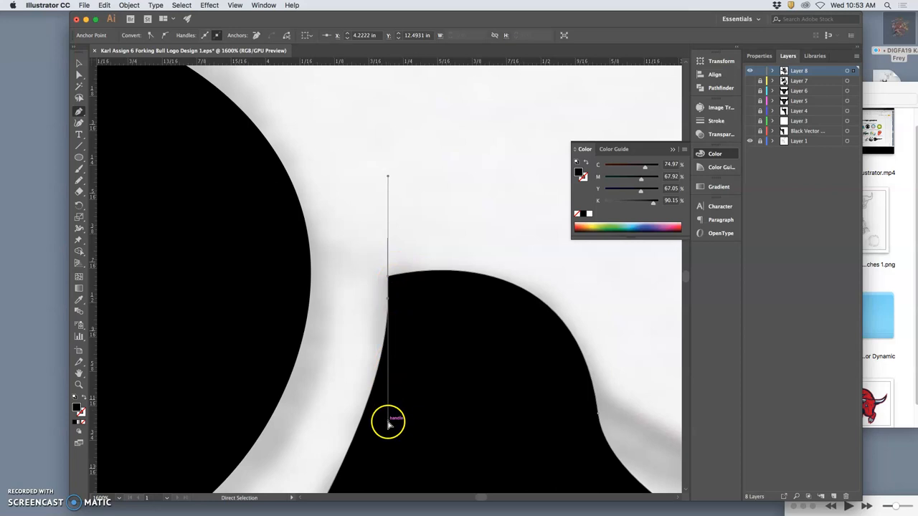
drag(387, 418, 388, 300)
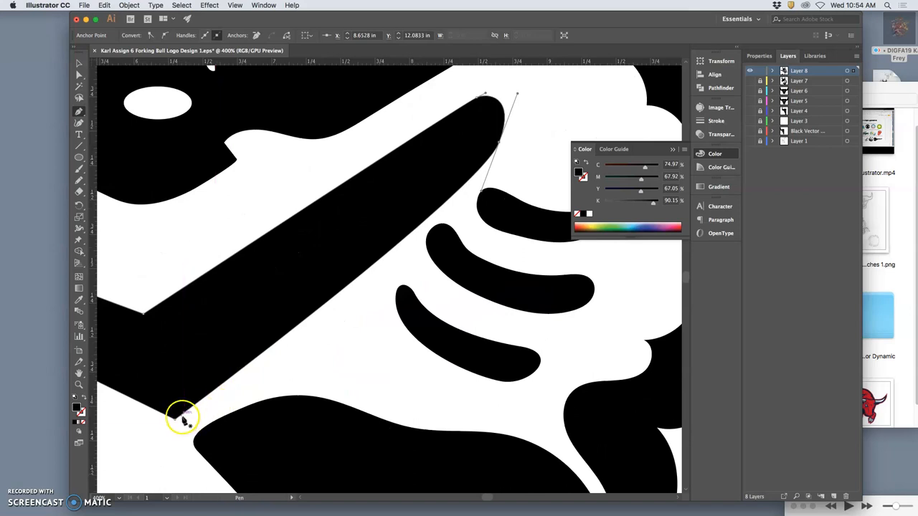
- Straighten the long black arm's edge so it follows the sketched arm
drag(184, 419, 172, 415)
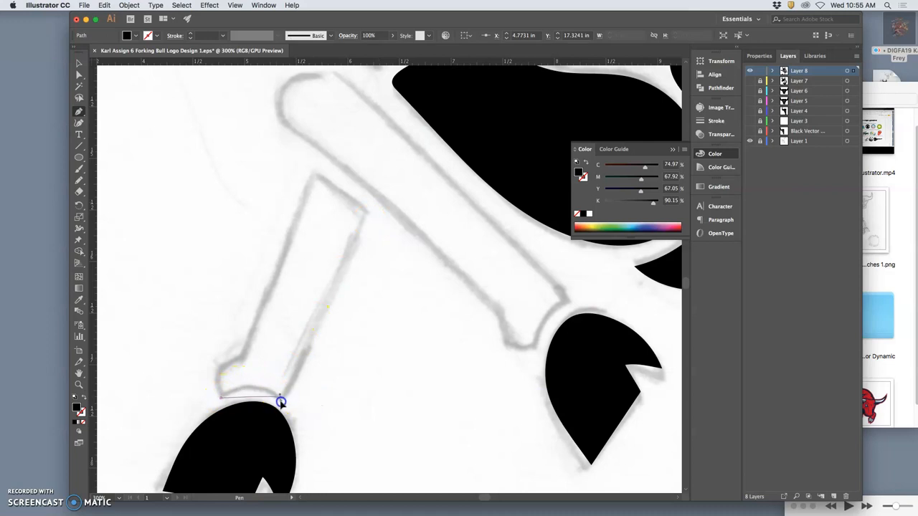
- Trace the cuff above the hoof-hand and smooth the forearm's rounded cuff edge
drag(280, 402, 316, 419)
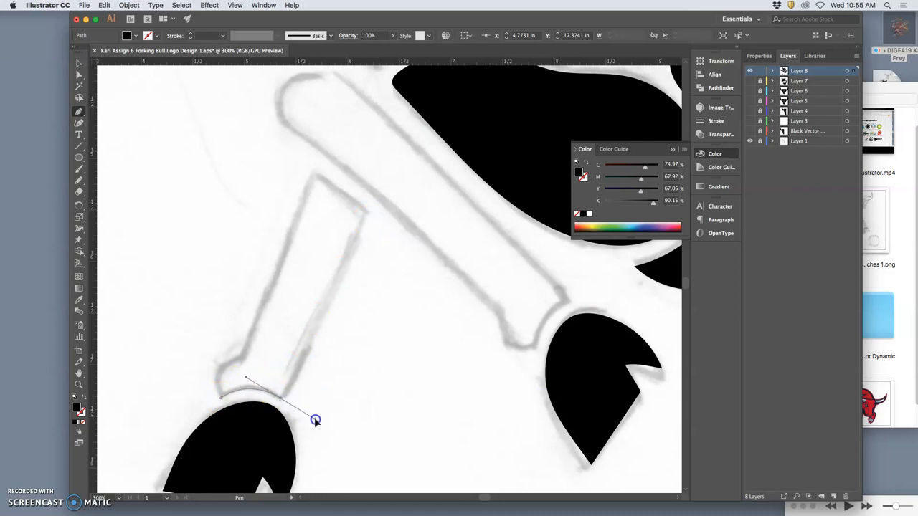
drag(315, 420, 287, 399)
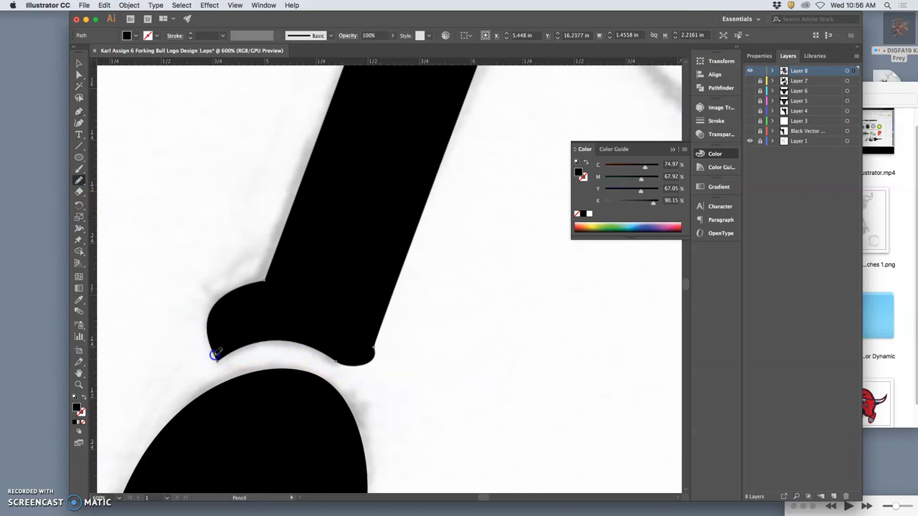
drag(217, 356, 291, 344)
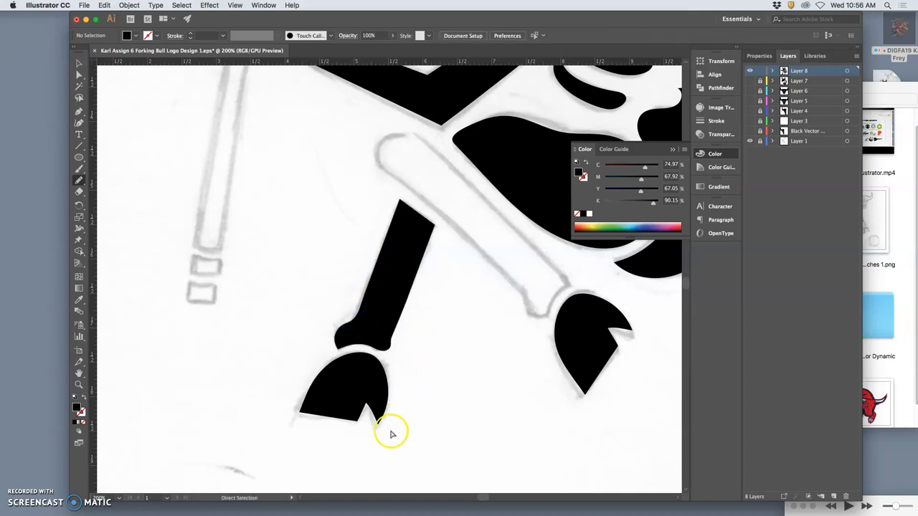
mouse_move(416, 380)
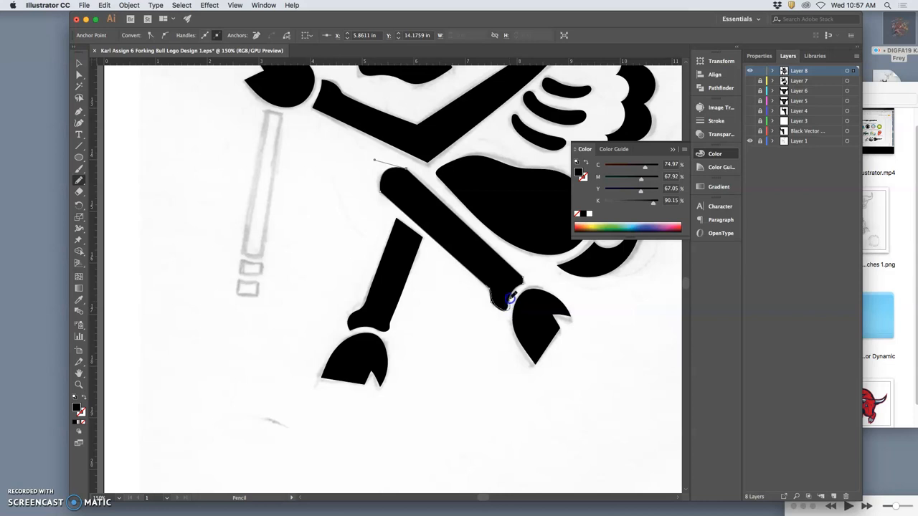
mouse_move(520, 266)
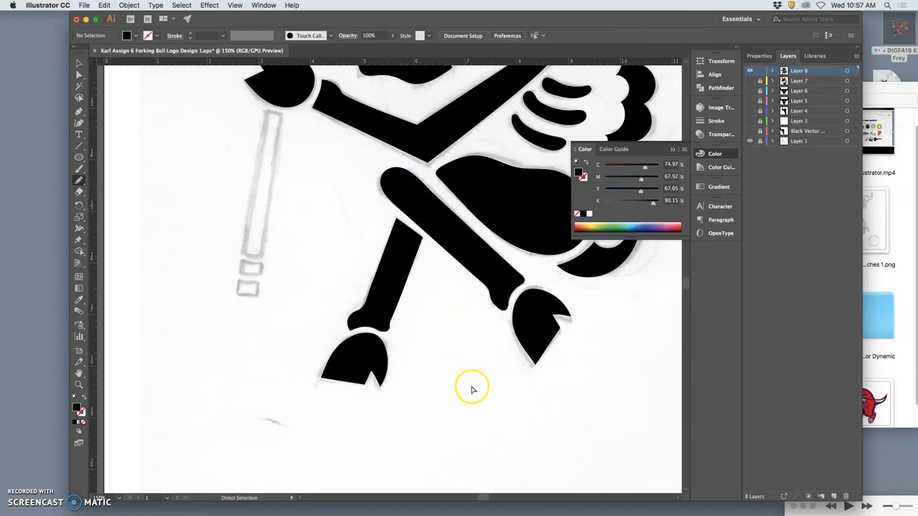
mouse_move(491, 285)
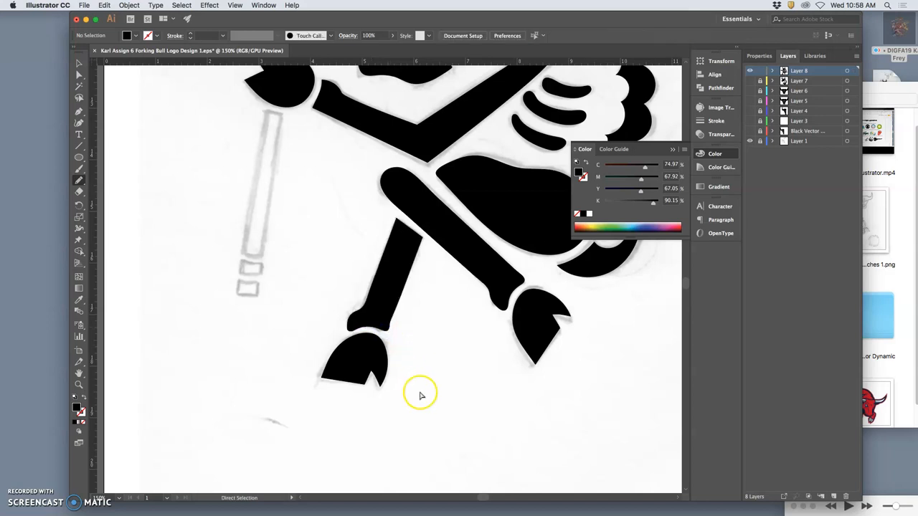
mouse_move(384, 358)
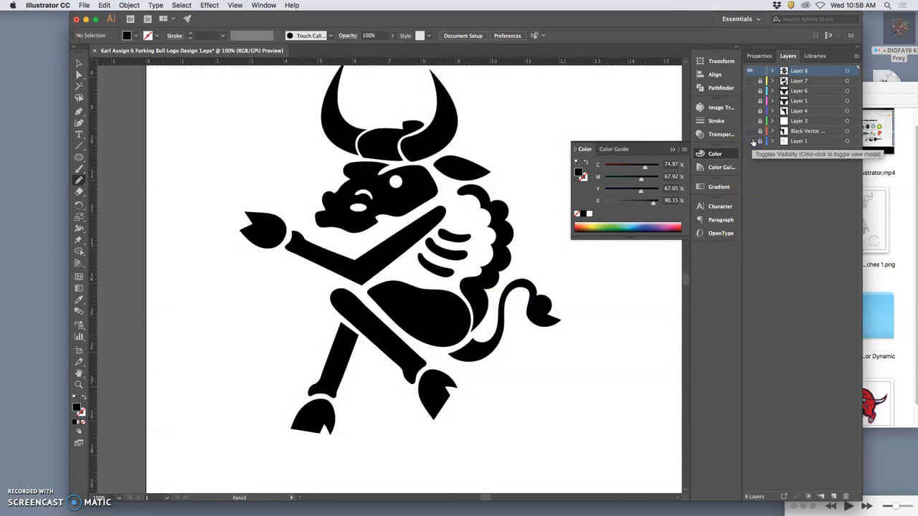
- Toggle the sketch layer's visibility, leaving it shown so the trident outline appears
click(752, 142)
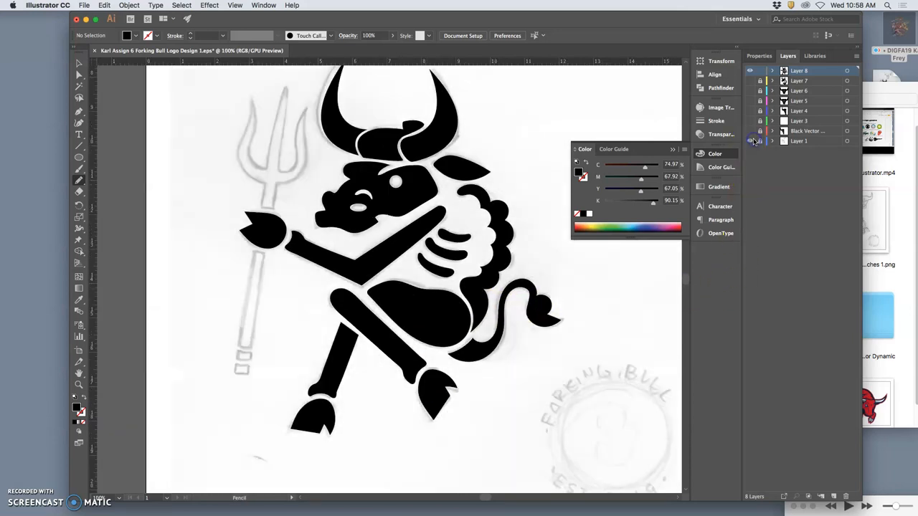
click(751, 140)
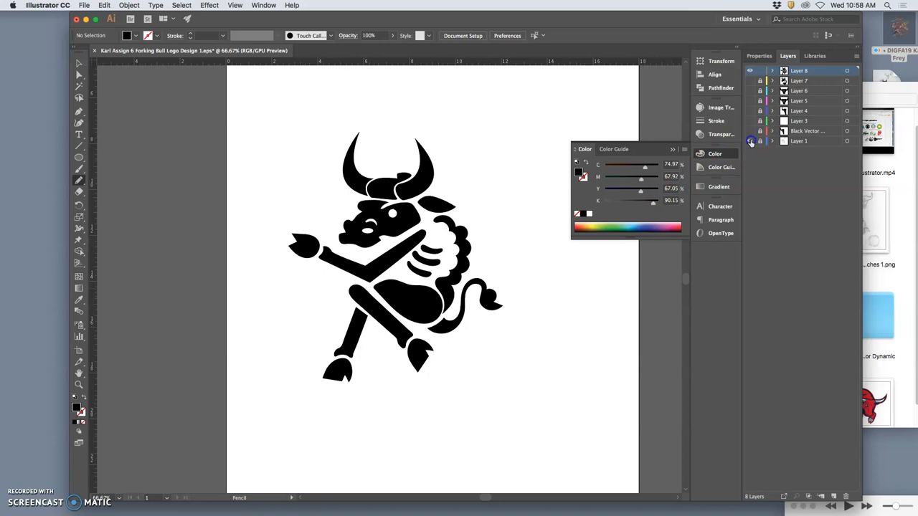
click(749, 140)
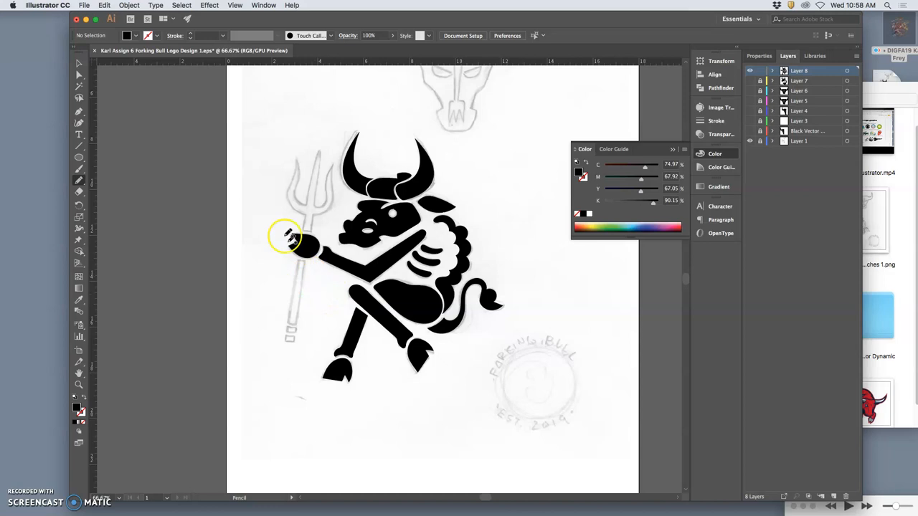
mouse_move(126, 156)
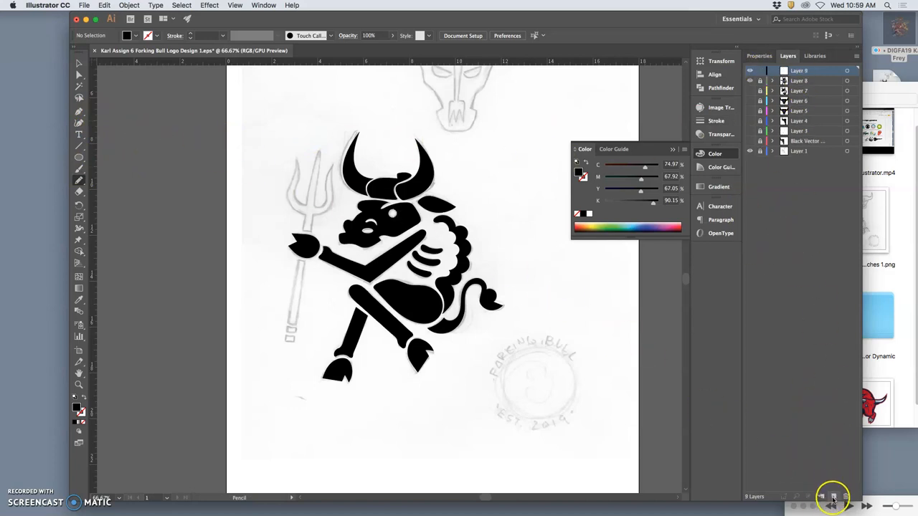
- Add a new layer and trace the trident's left prong, shaft edge and middle prong tip
click(829, 502)
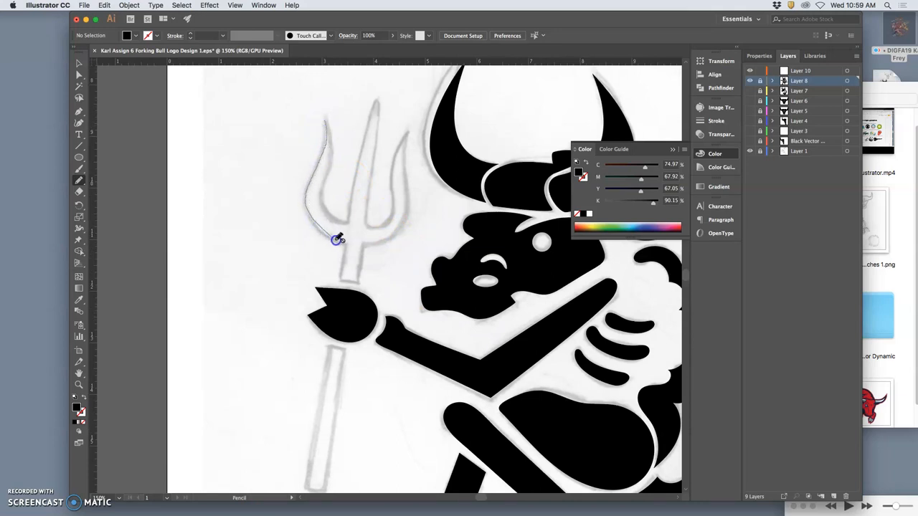
drag(337, 238, 344, 279)
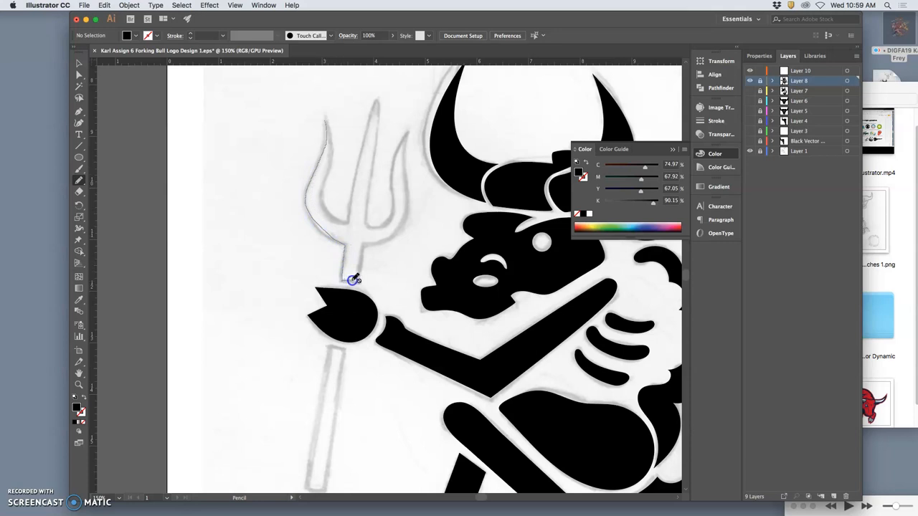
drag(356, 280, 370, 158)
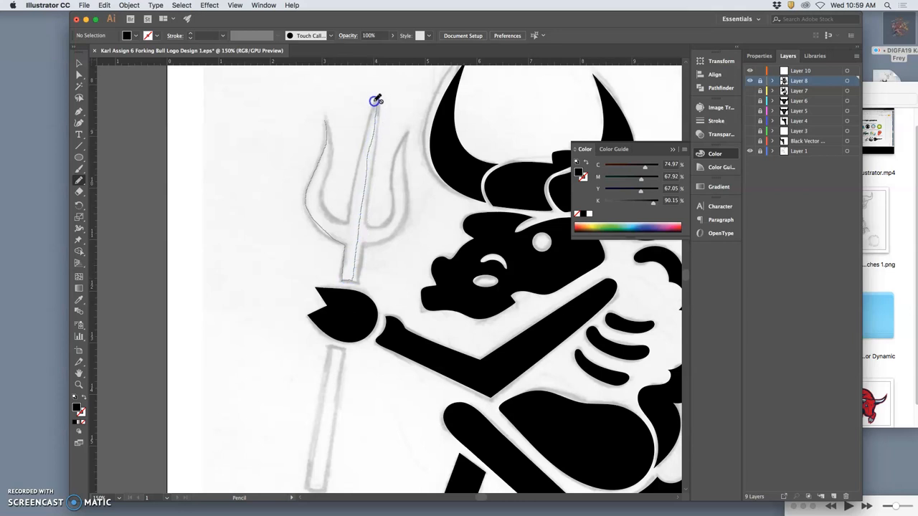
drag(376, 100, 351, 203)
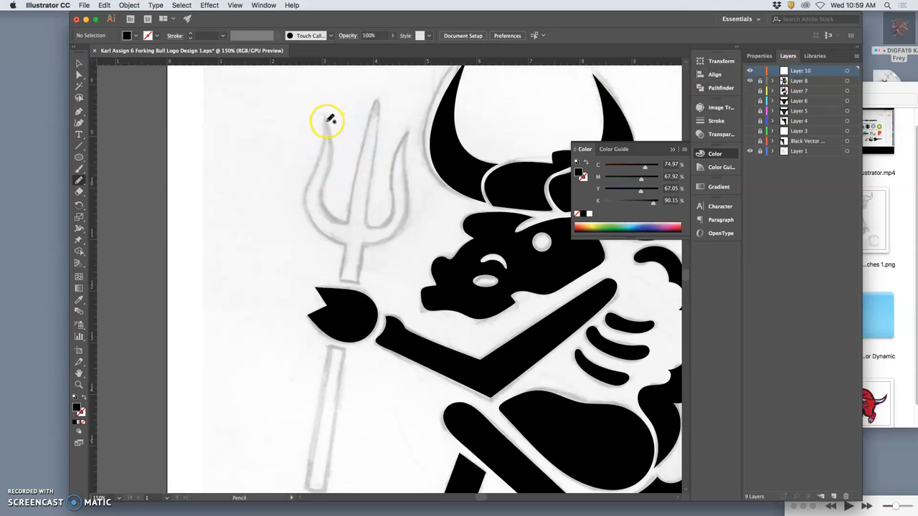
- Redraw the left prong outline from its tip along the curved edge up to the central prong
drag(327, 115, 313, 178)
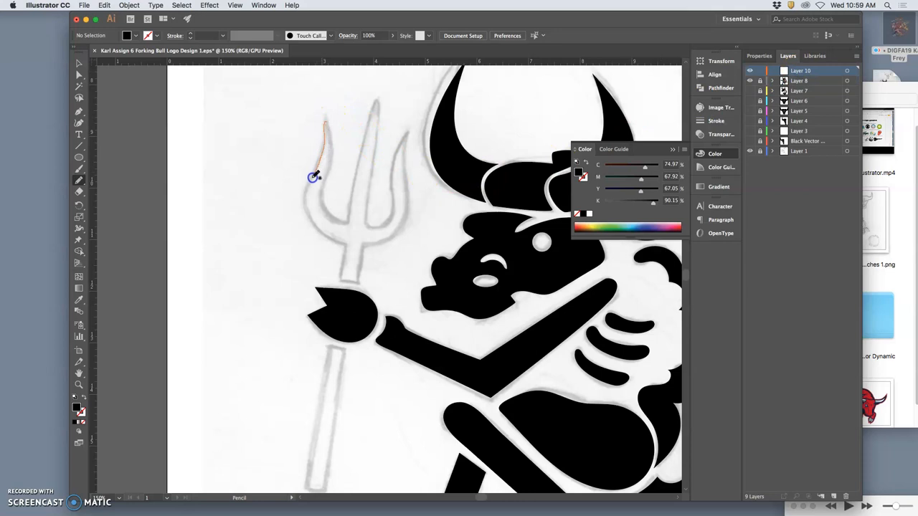
drag(314, 178, 328, 235)
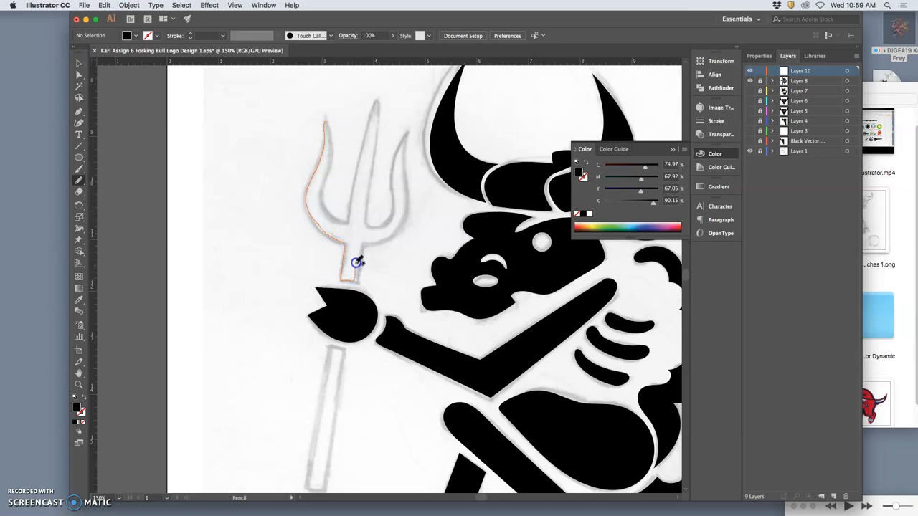
drag(358, 262, 375, 134)
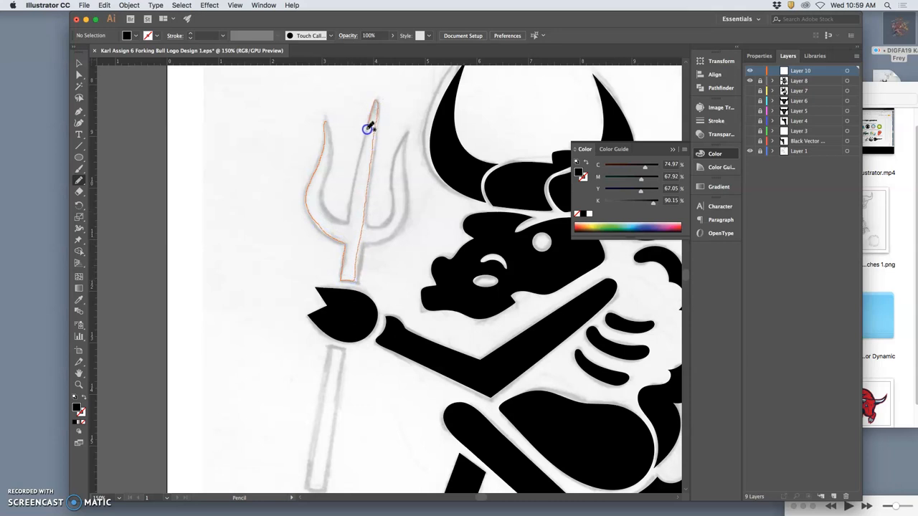
drag(367, 129, 344, 223)
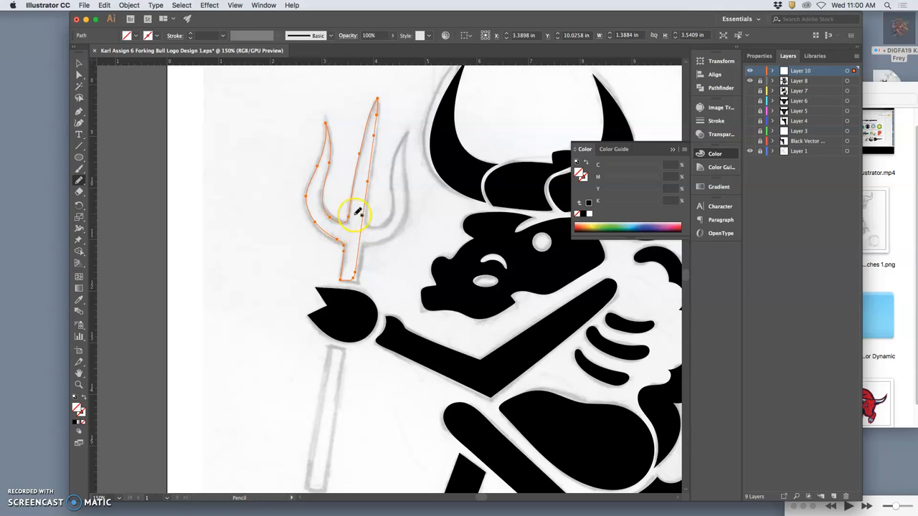
- Add another anchor point extending the trident outline over its left half
click(79, 89)
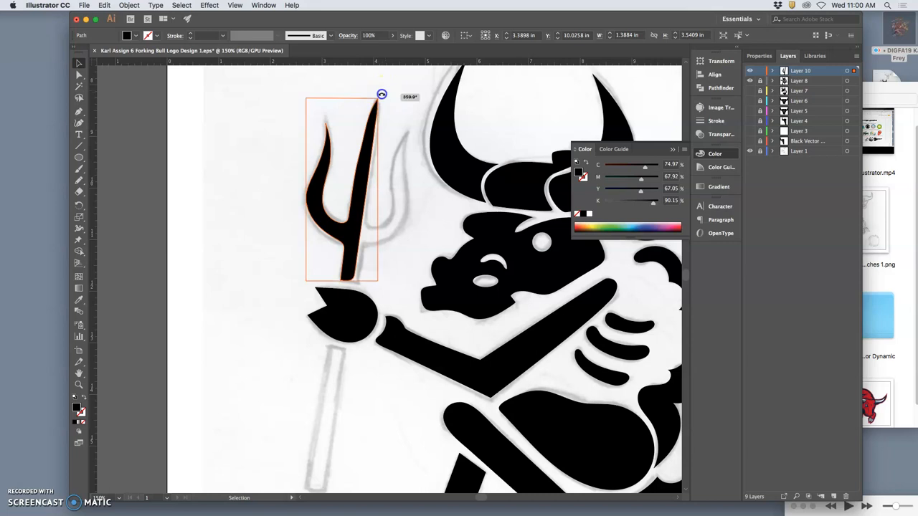
- Rotate the half-trident slightly from a bounding-box corner so it matches the sketch's angle
drag(382, 94, 370, 89)
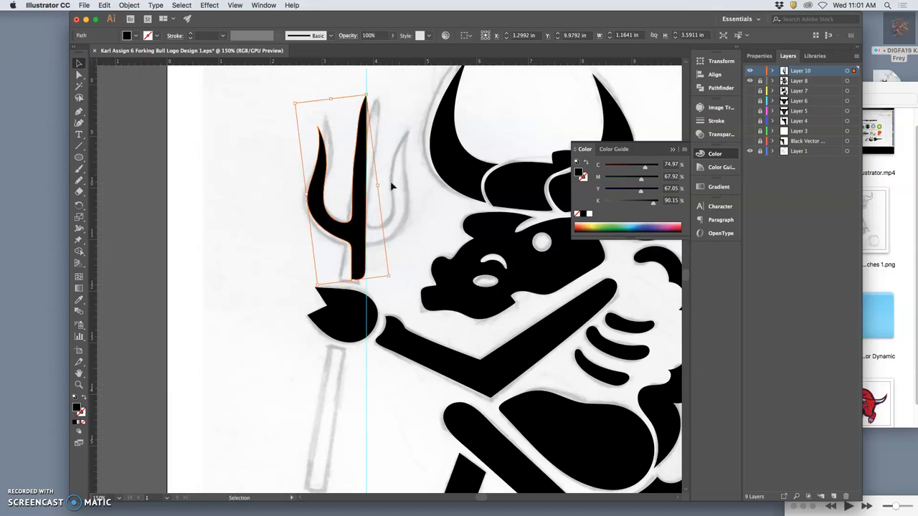
mouse_move(387, 213)
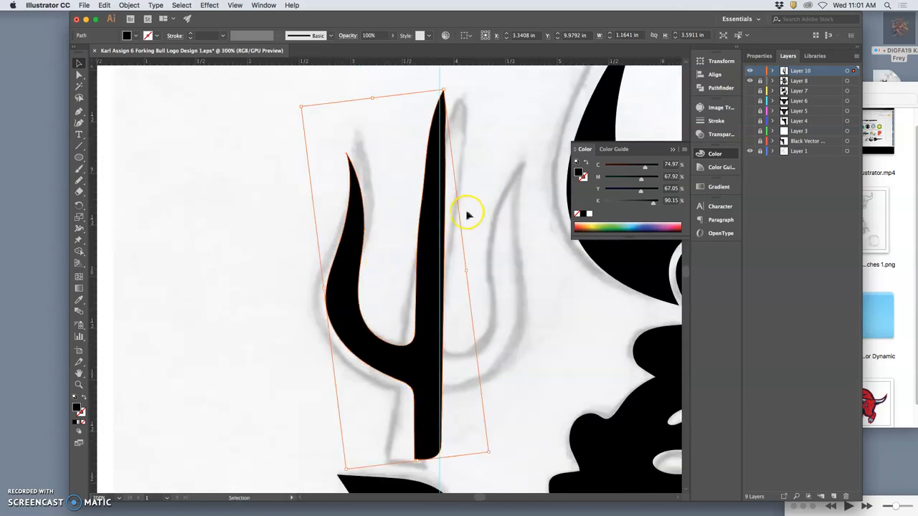
mouse_move(348, 218)
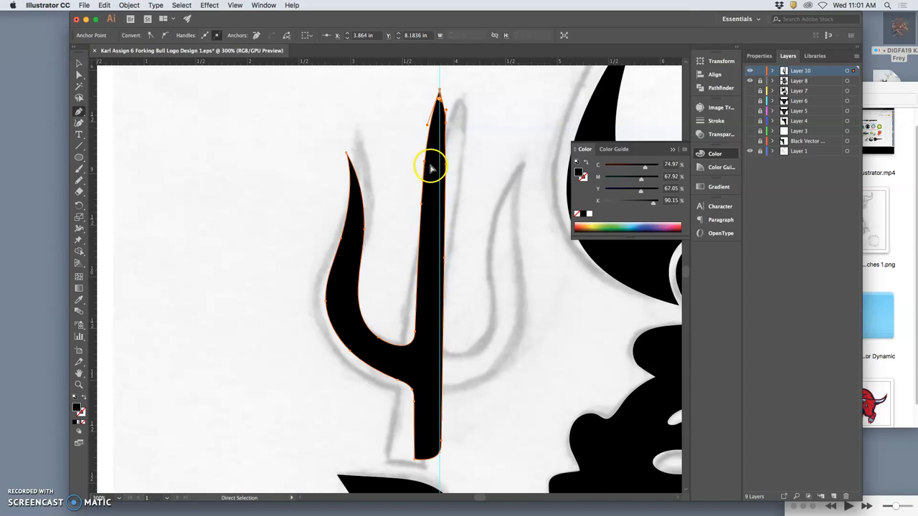
mouse_move(452, 155)
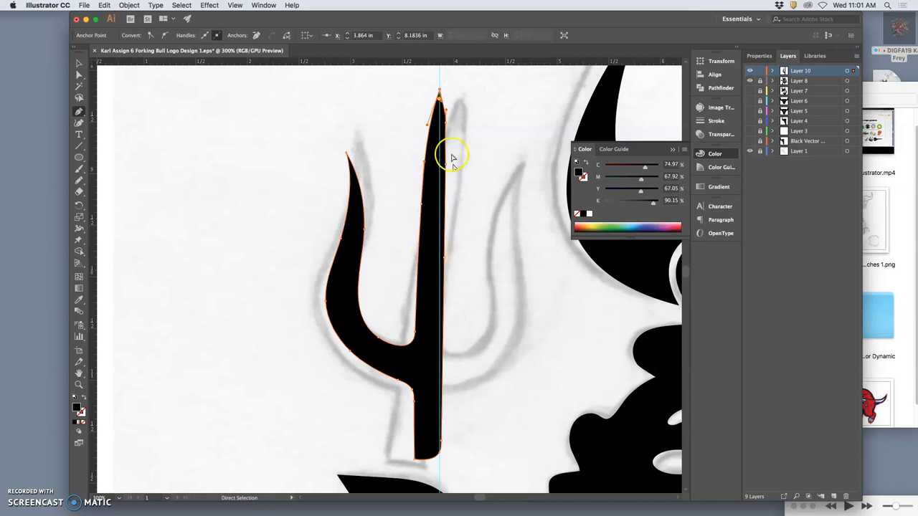
- Drag the shaft's top anchor points into a sharp tip snapped to the centre-line guide
drag(451, 156, 439, 127)
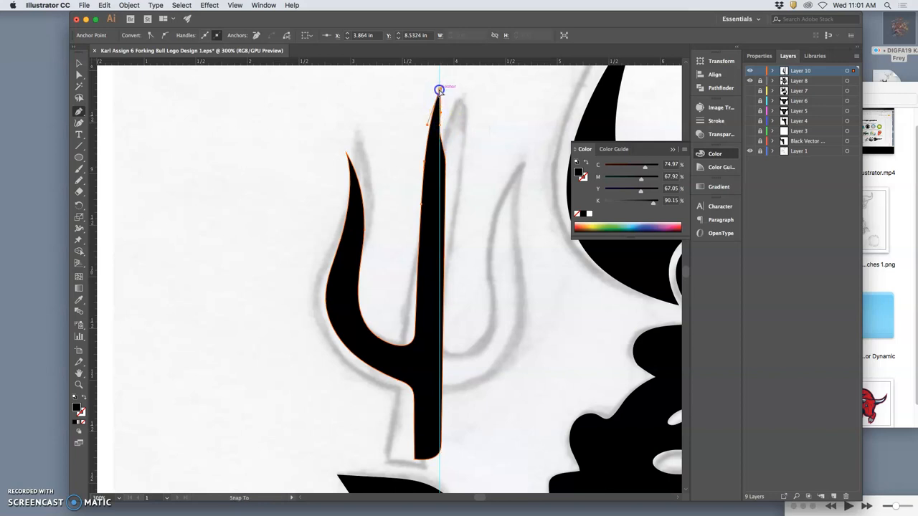
drag(439, 91, 441, 126)
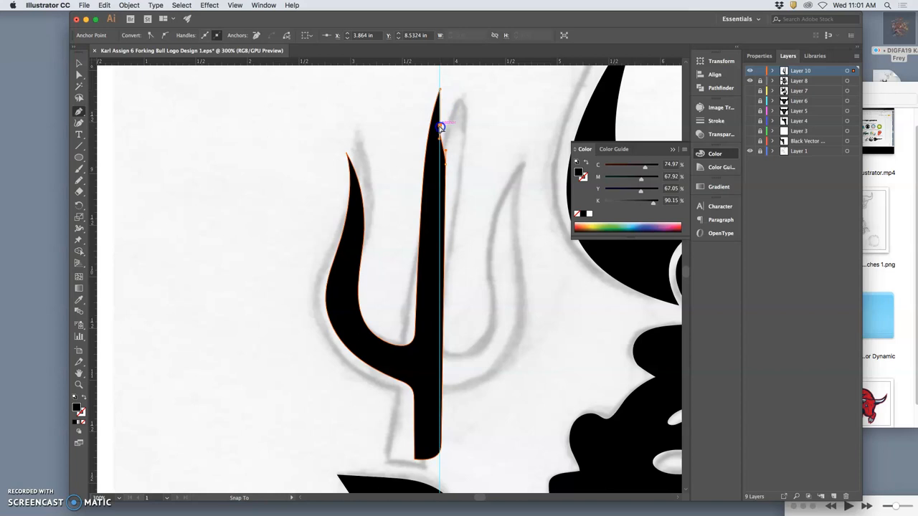
drag(441, 127, 442, 170)
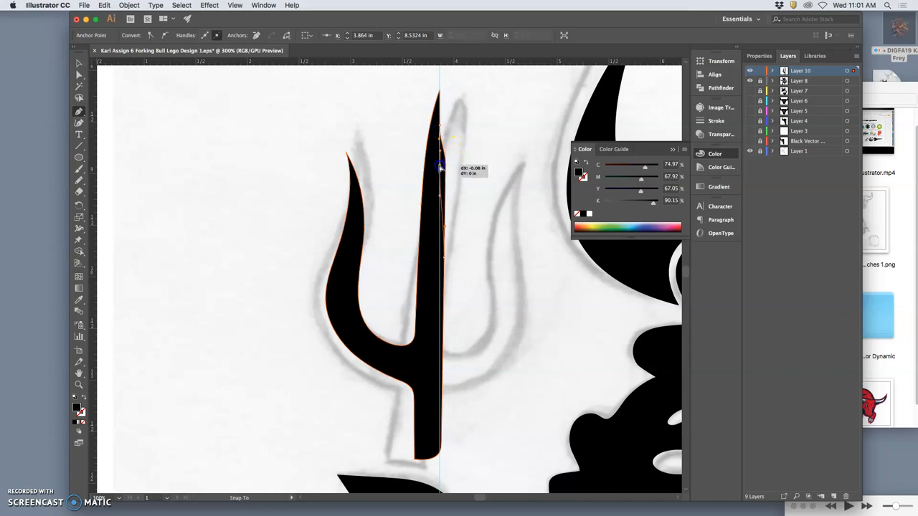
drag(440, 167, 441, 166)
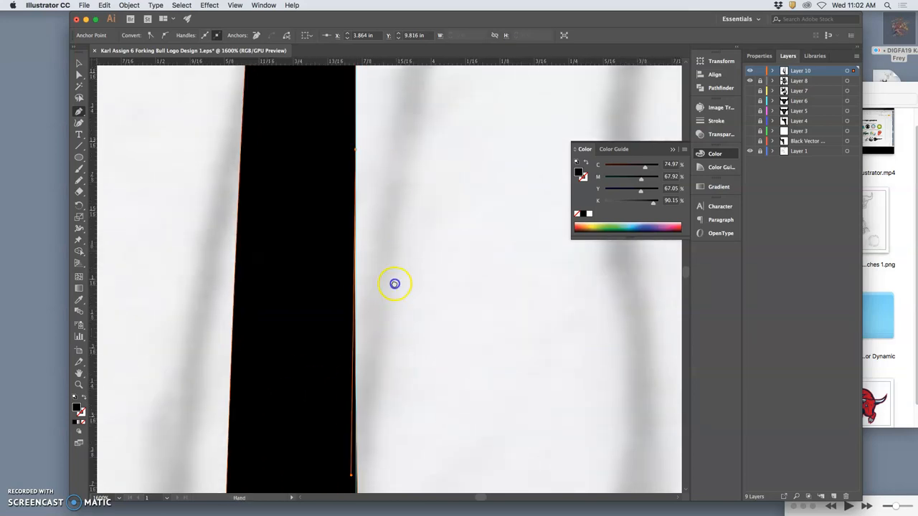
- Pull the shaft's bottom corner anchor onto the centre-line guide and smooth its curve
drag(395, 284, 405, 117)
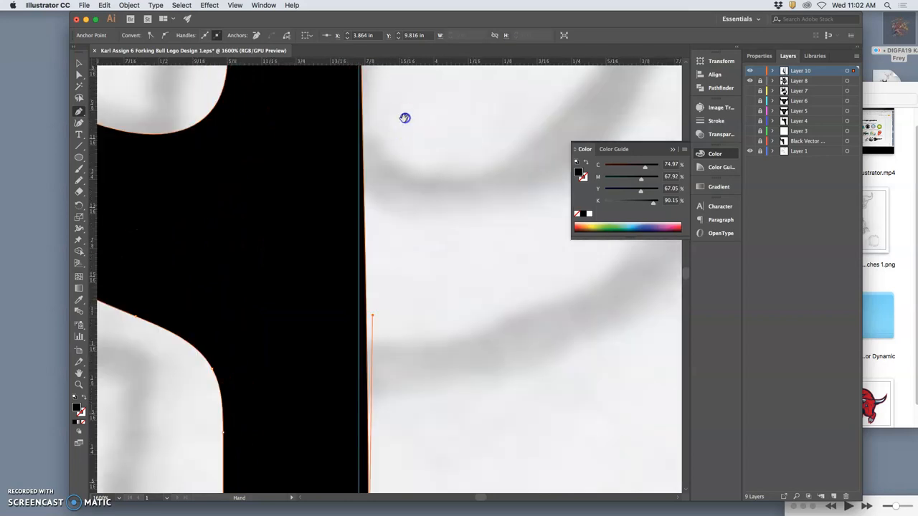
drag(404, 118, 393, 351)
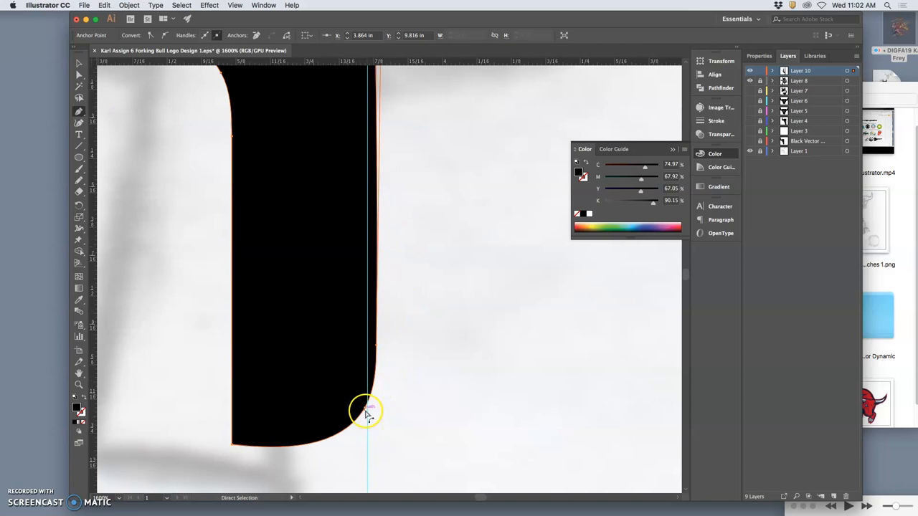
drag(367, 409, 367, 439)
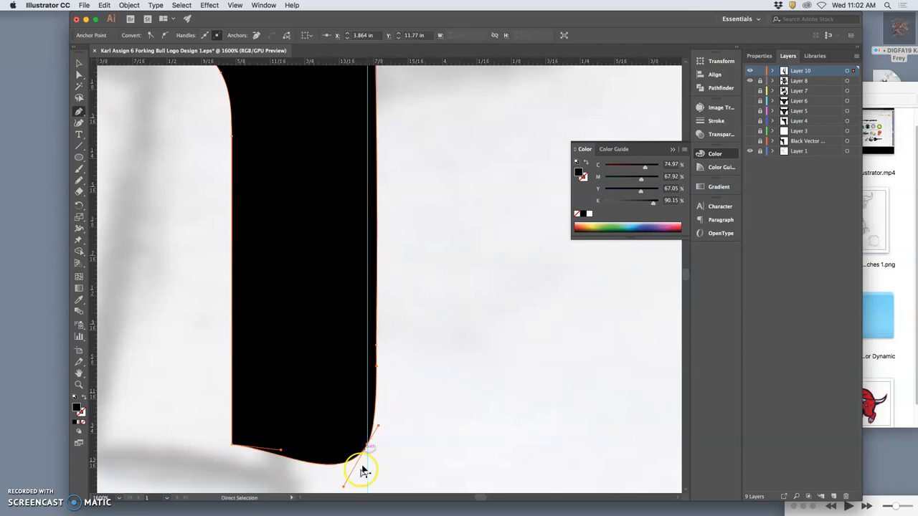
drag(362, 472, 362, 450)
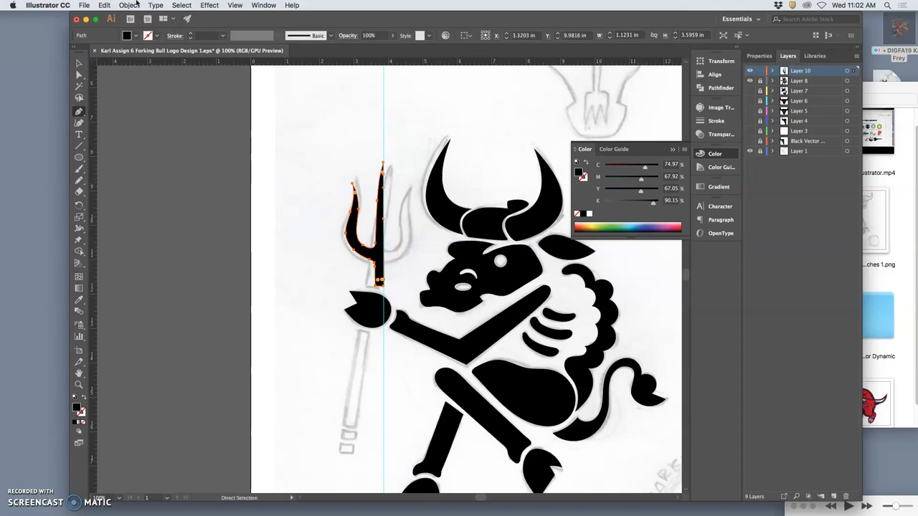
- Paste the copied half-trident in place and reflect it across the vertical axis
click(106, 6)
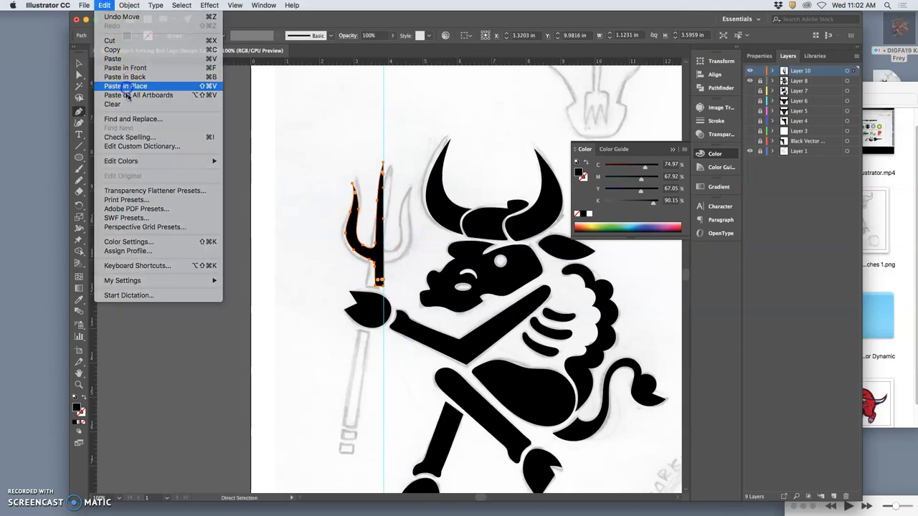
click(126, 6)
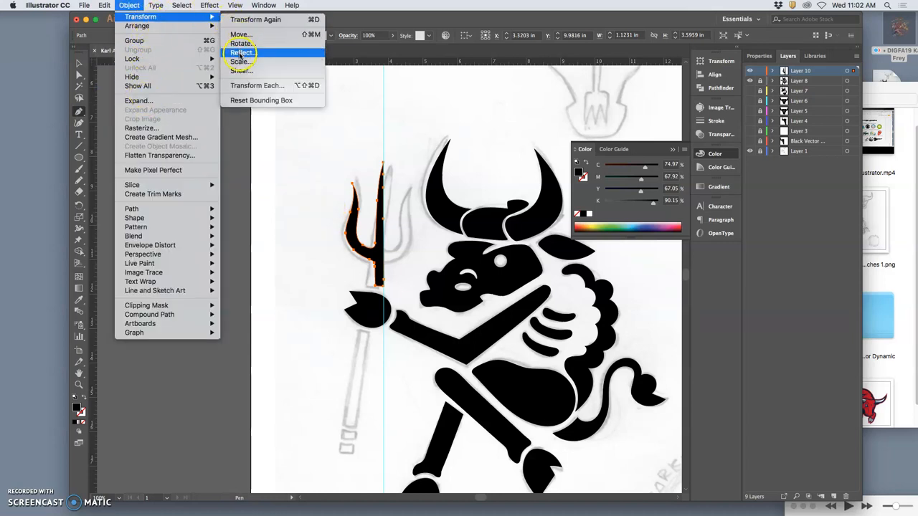
click(243, 51)
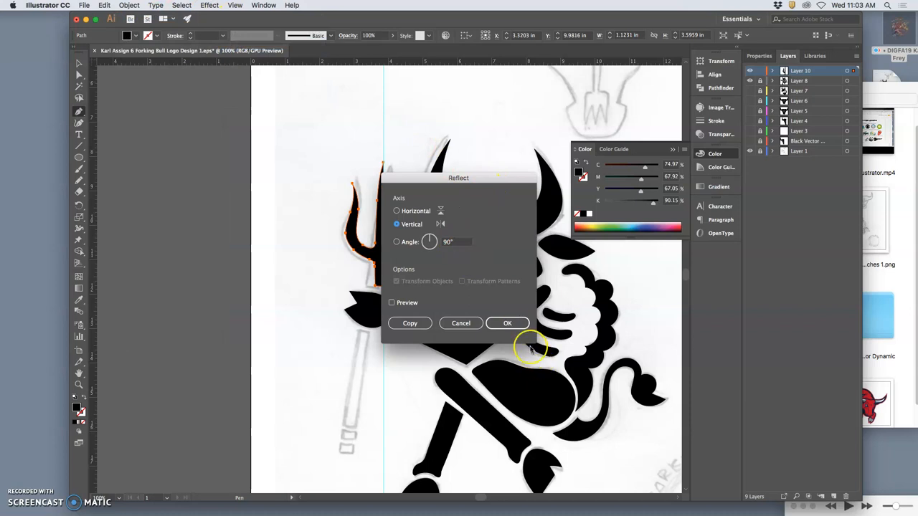
click(508, 322)
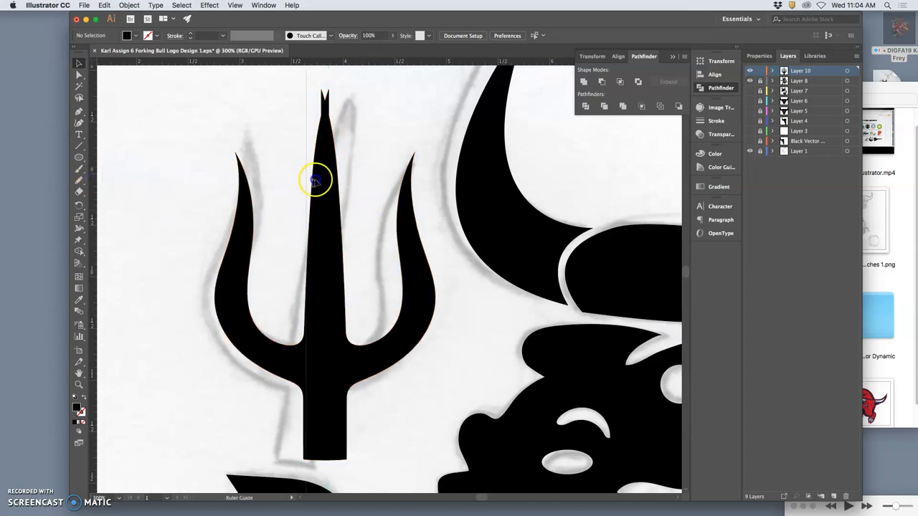
mouse_move(324, 183)
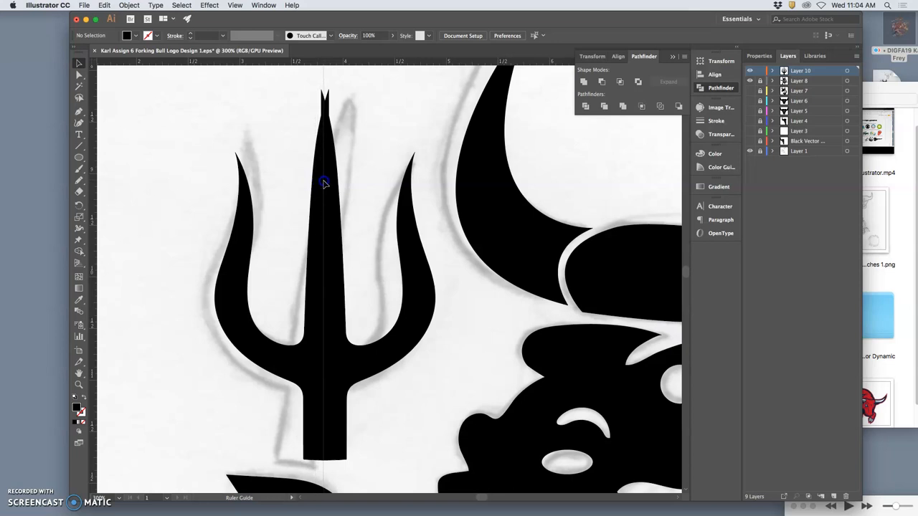
- Select both trident halves and unite them with Pathfinder
click(323, 184)
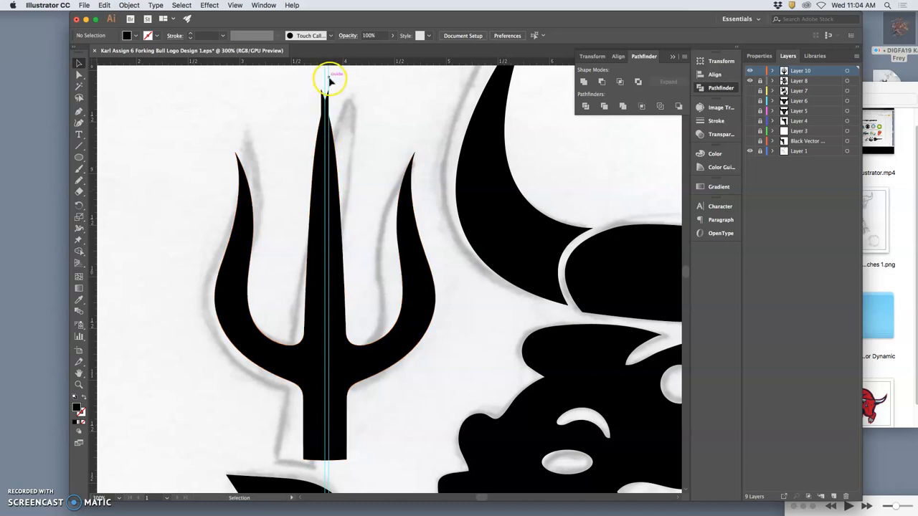
mouse_move(303, 98)
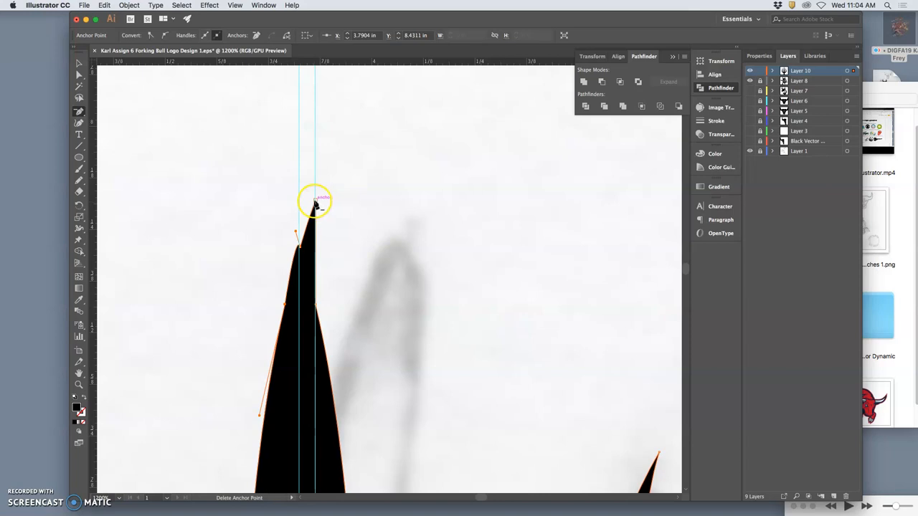
- Delete the extra tip anchors so the central prong ends in one sharp point
drag(316, 204, 304, 237)
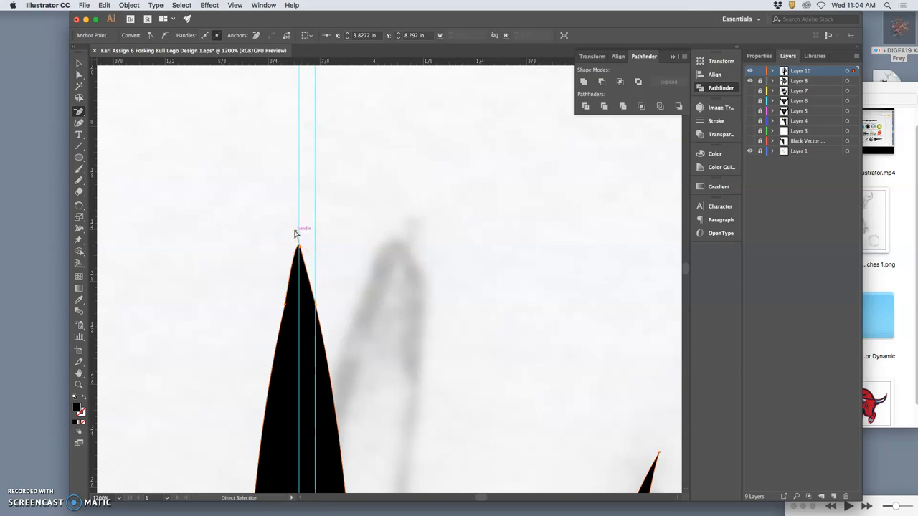
click(300, 249)
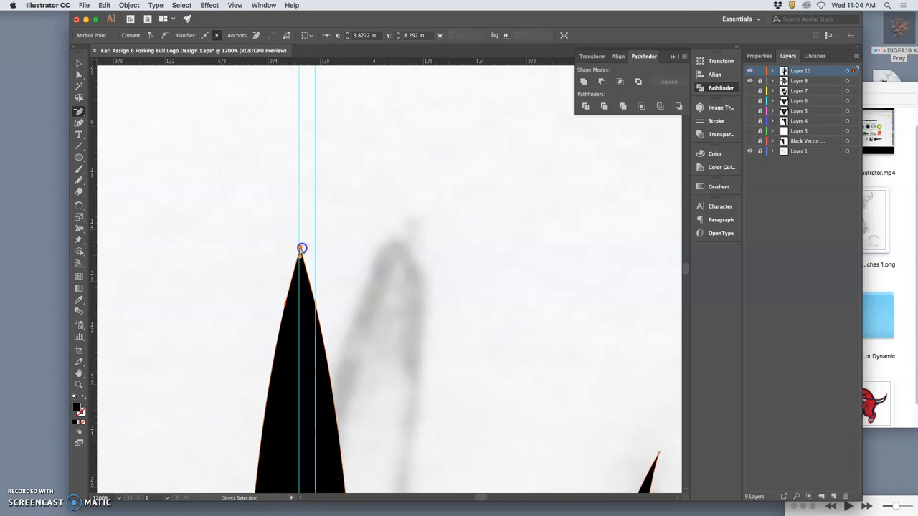